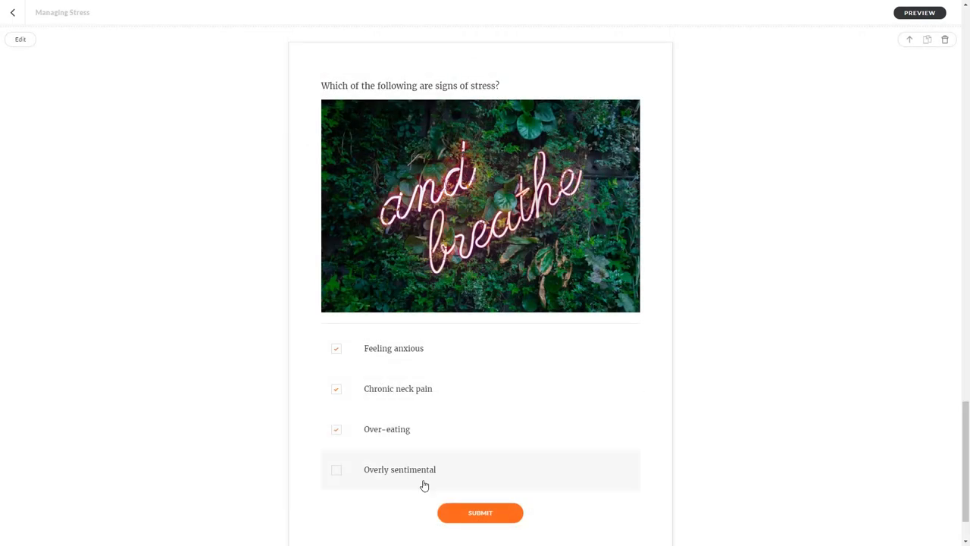
Add a multiple-response stress-signs question at the lesson's end and choose the neon 'and breathe' photo
scroll("down", 3)
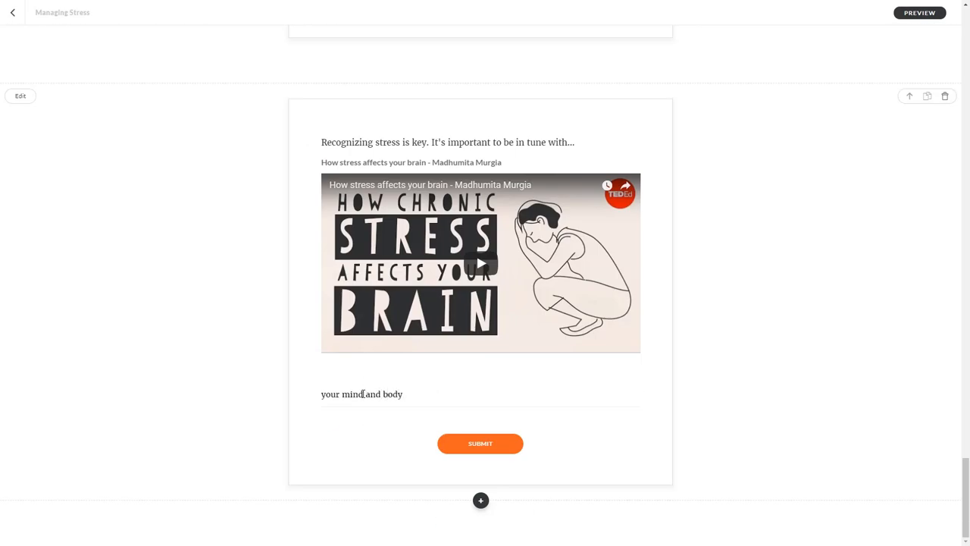
scroll("down", 3)
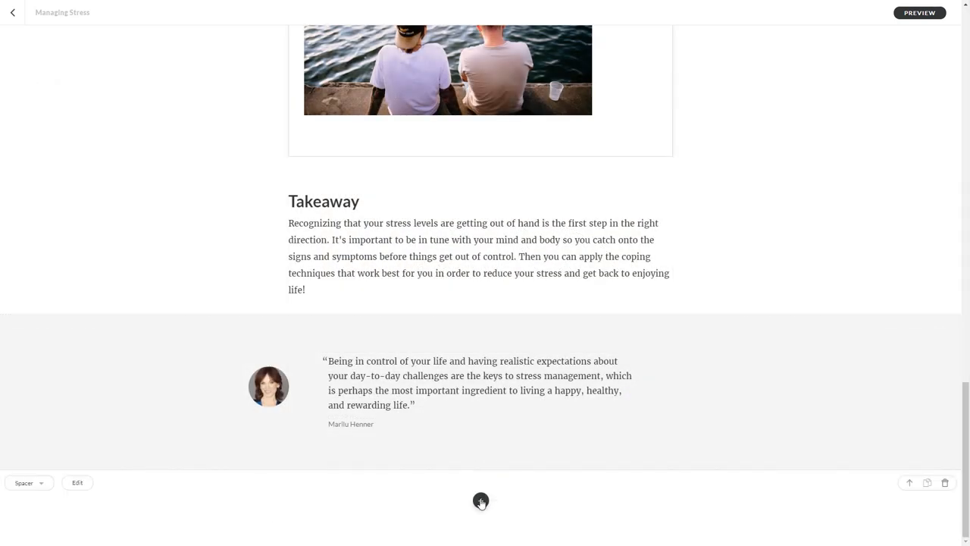
left_click(481, 500)
type("stress")
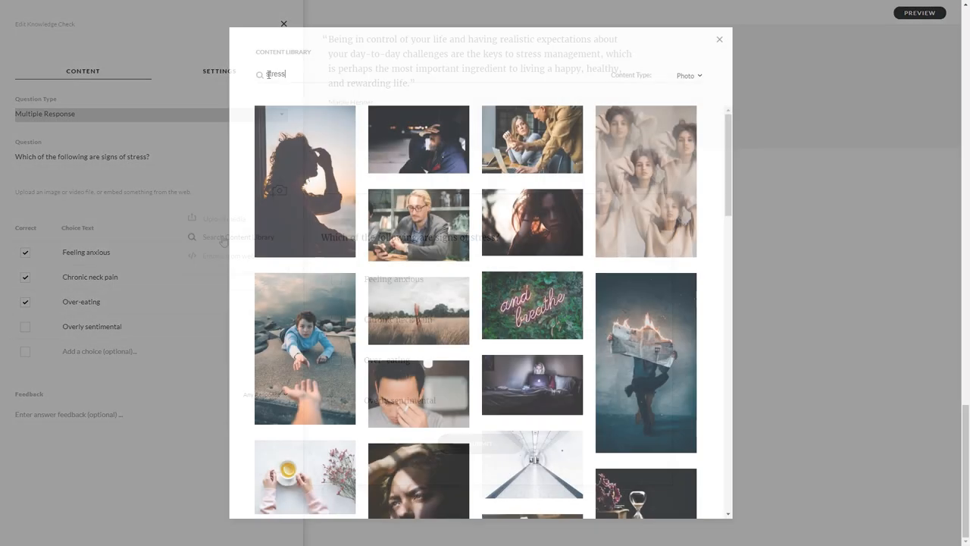
left_click(532, 305)
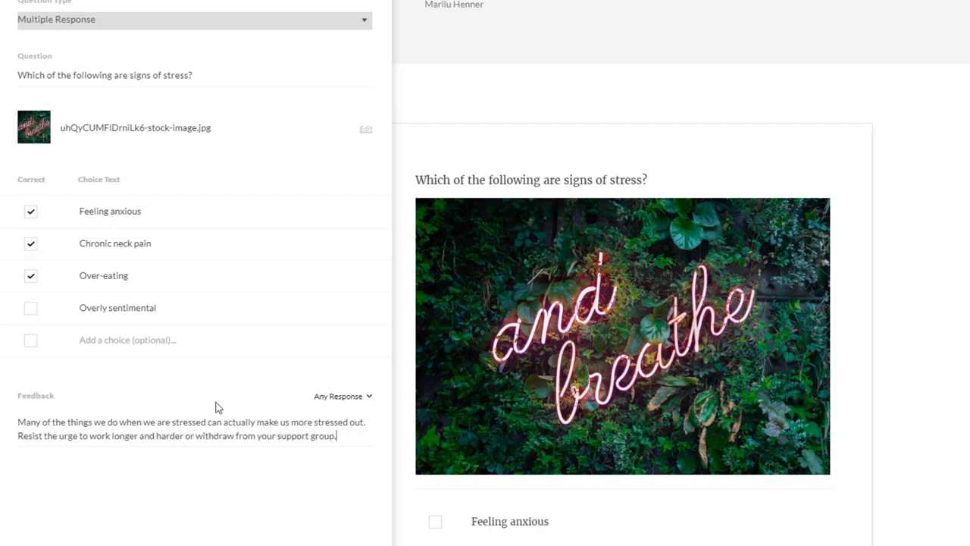
Keep the question feedback shown for Any Response
left_click(336, 396)
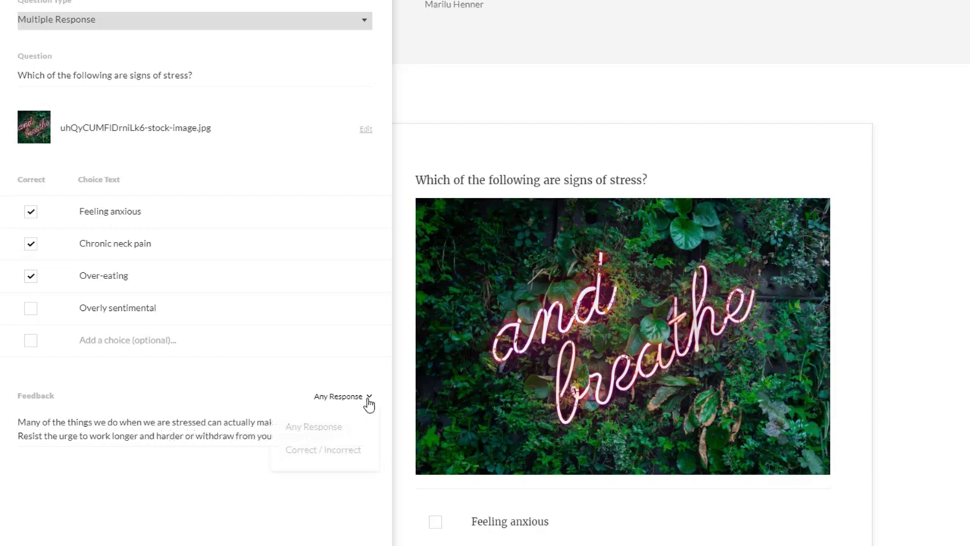